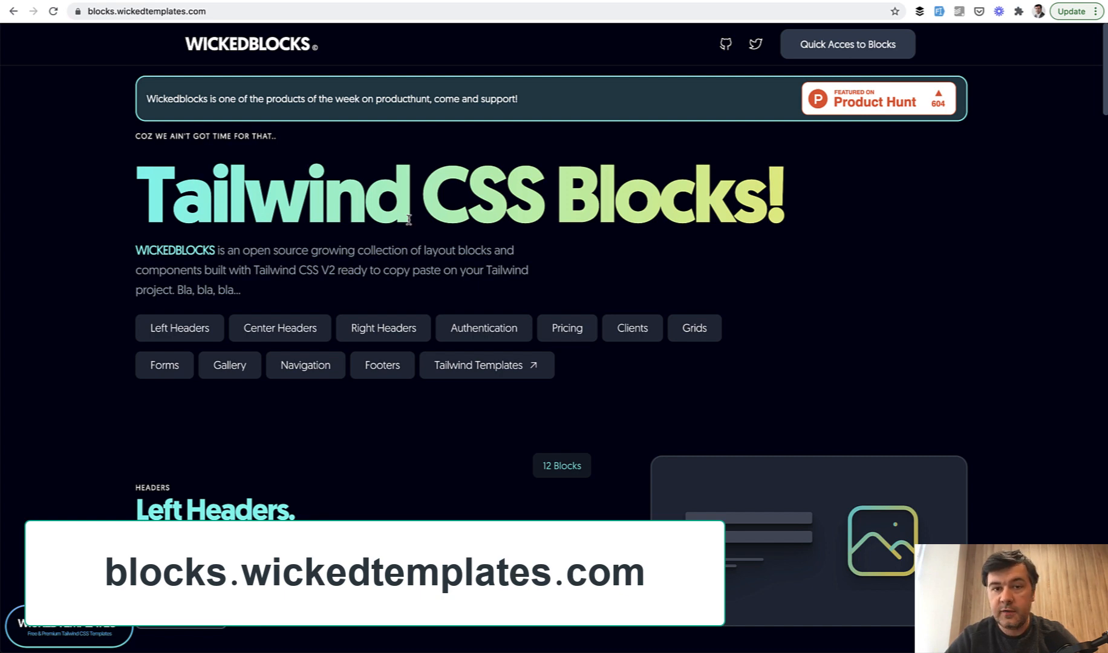
- Open WickedBlocks' Left Headers collection and view block 1's HTML code
scroll(down, 3)
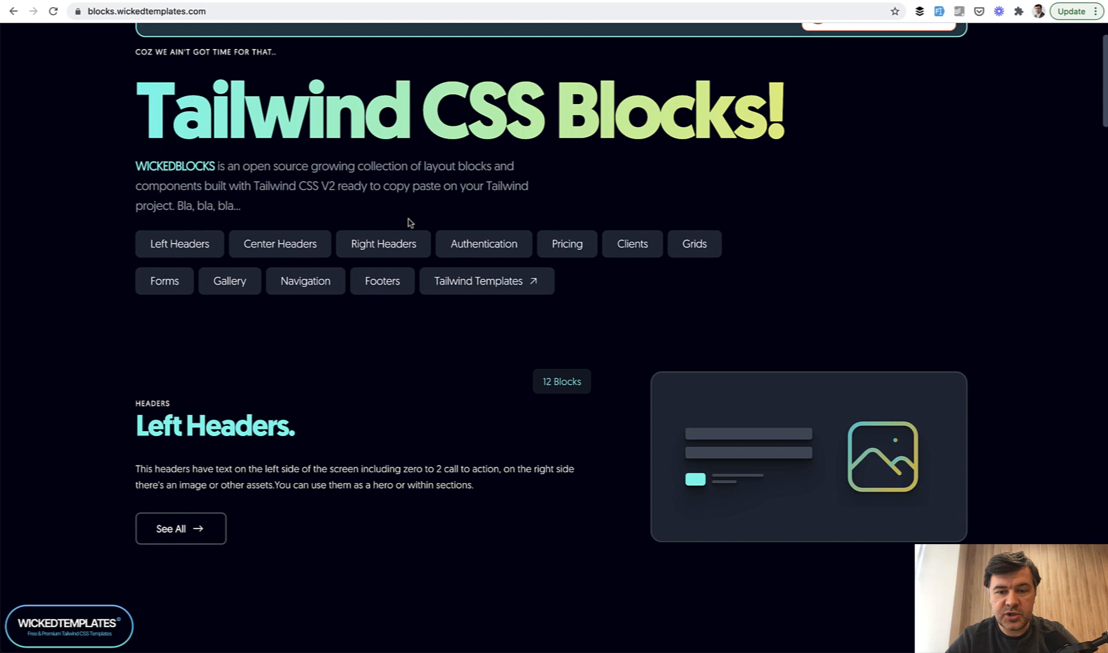
click(483, 244)
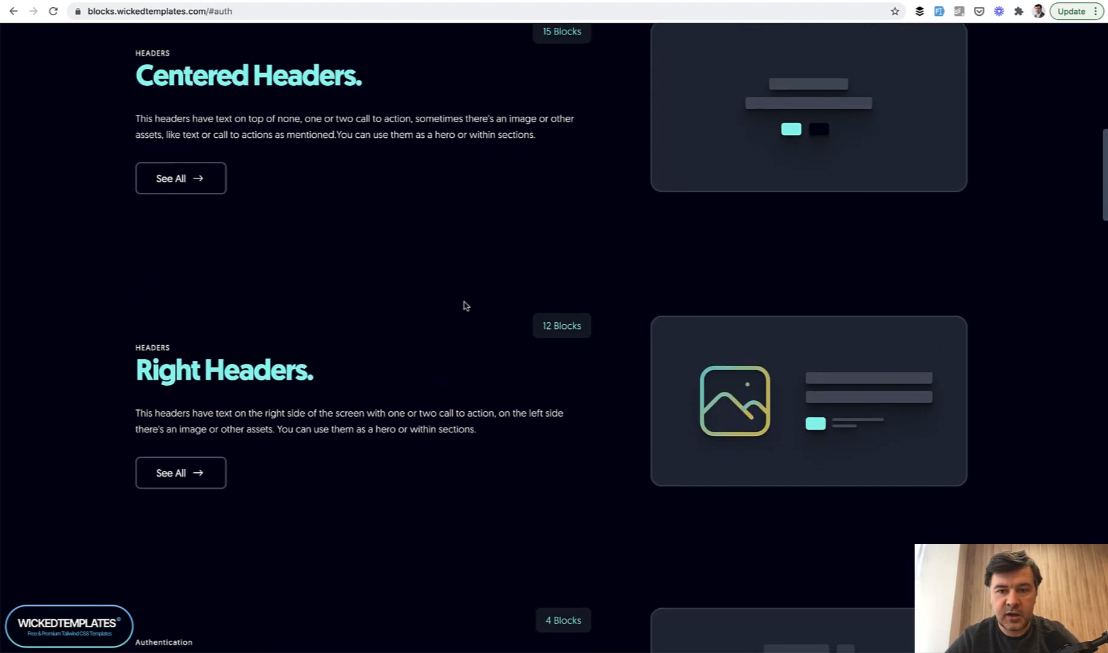
scroll(up, 3)
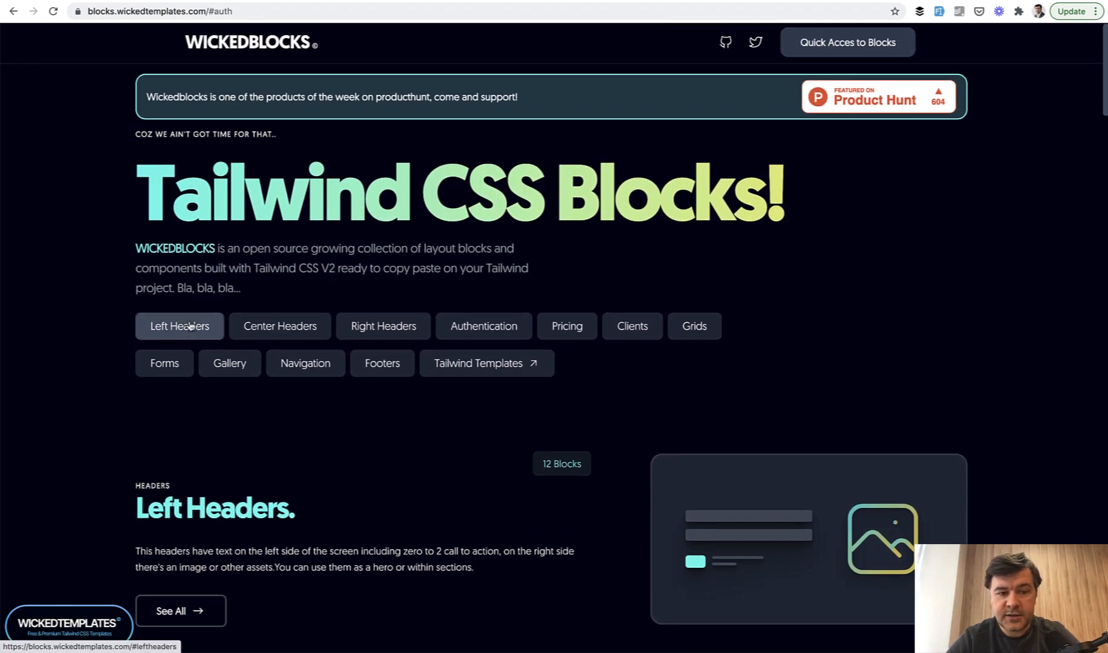
click(179, 326)
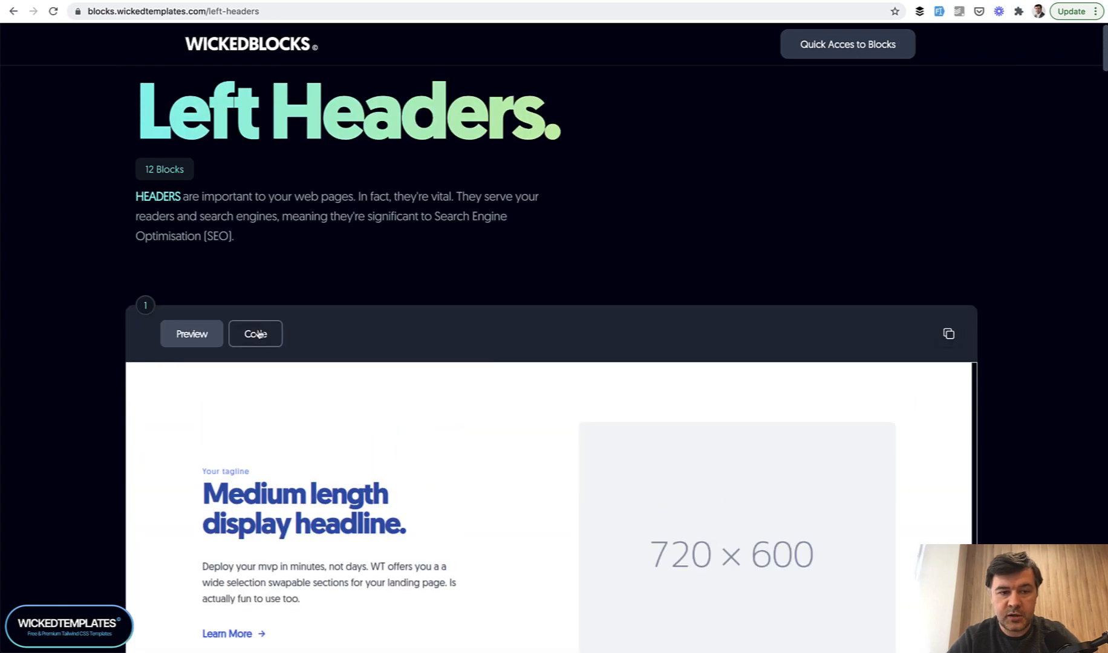
click(255, 334)
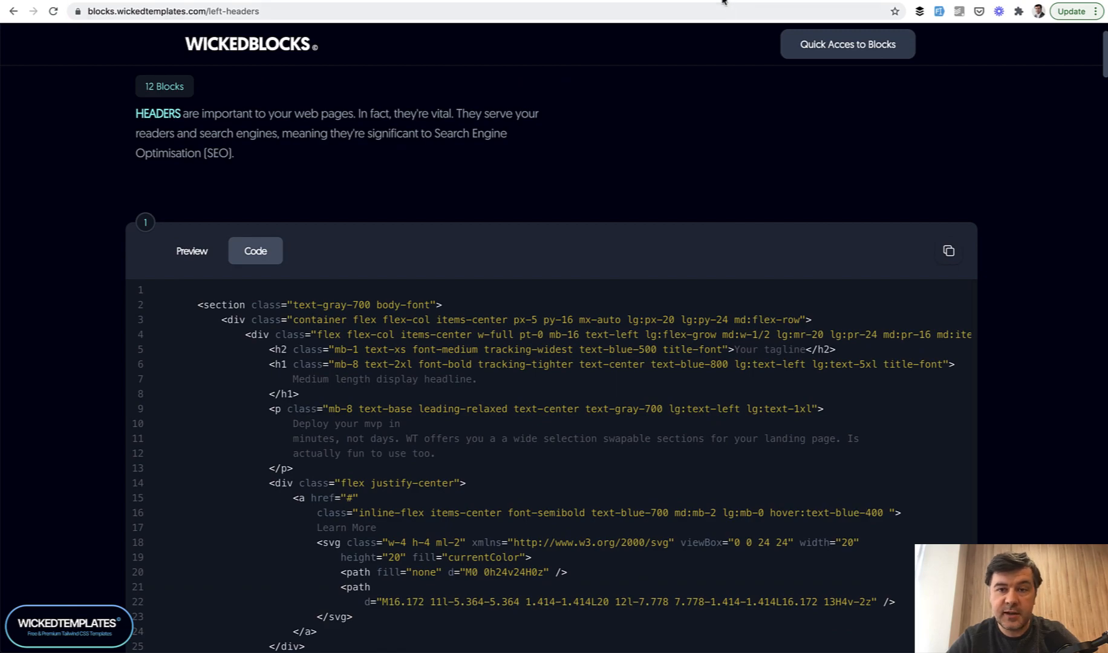
- Switch to the Laravel Breeze GitHub tab, then load project2.test in Chrome
click(171, 11)
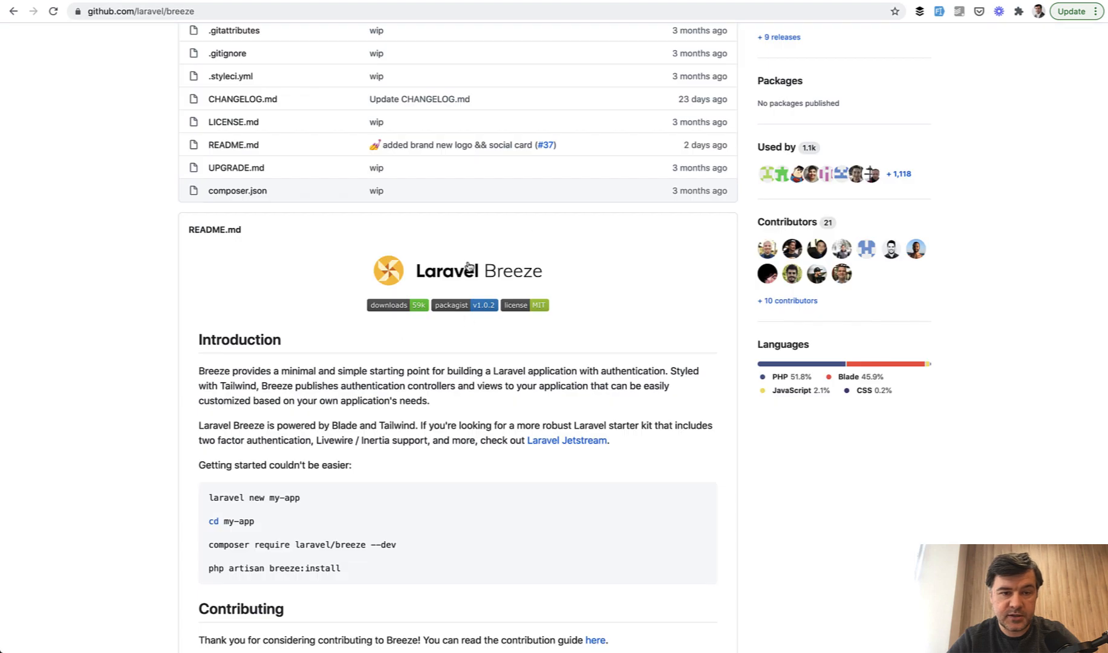
scroll(down, 3)
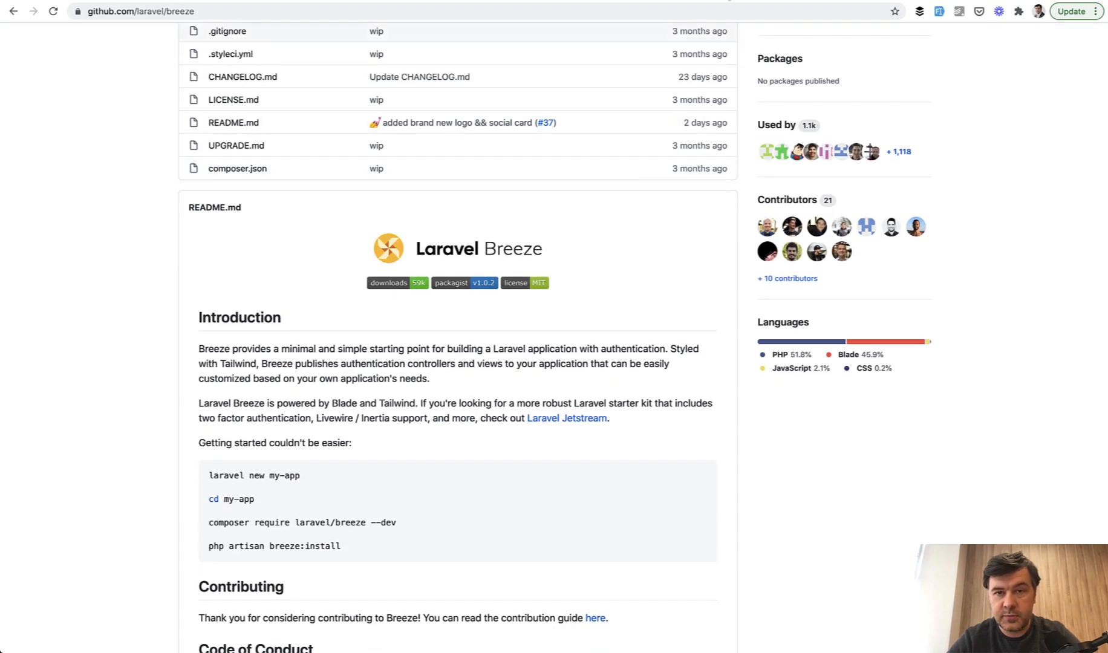
text(project2.test)
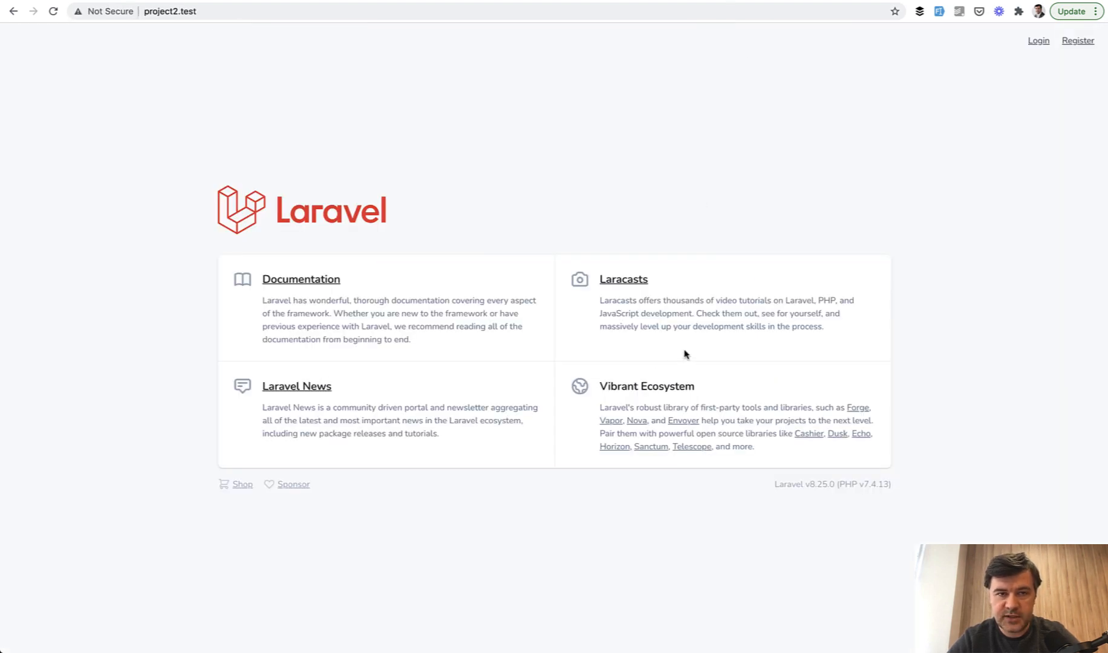
mouse_move(952, 80)
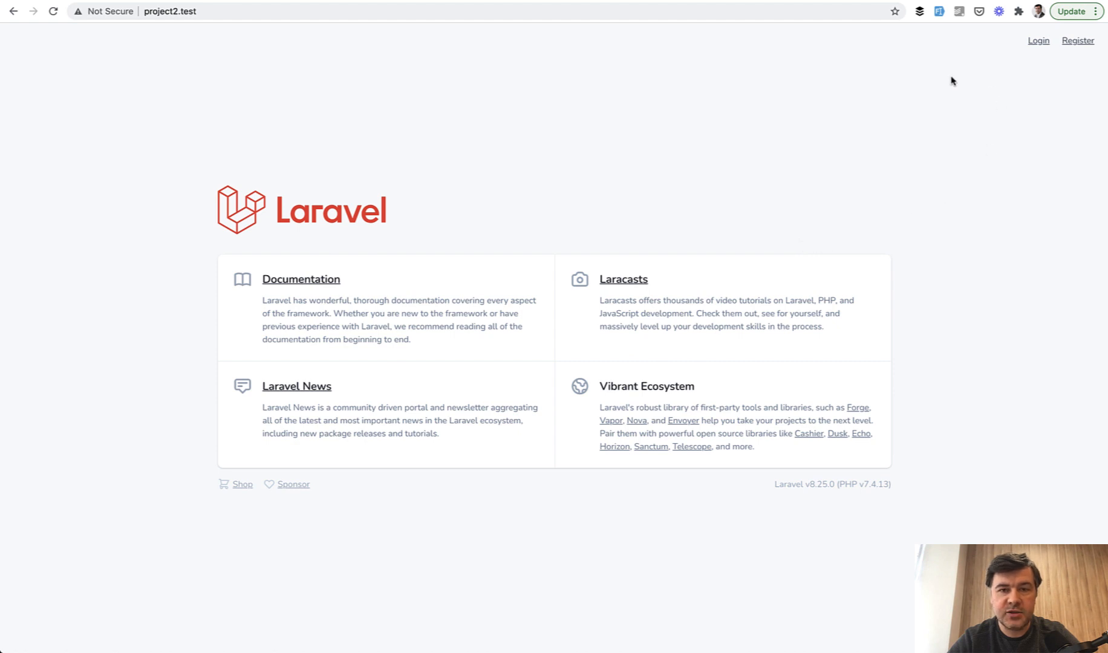
mouse_move(969, 205)
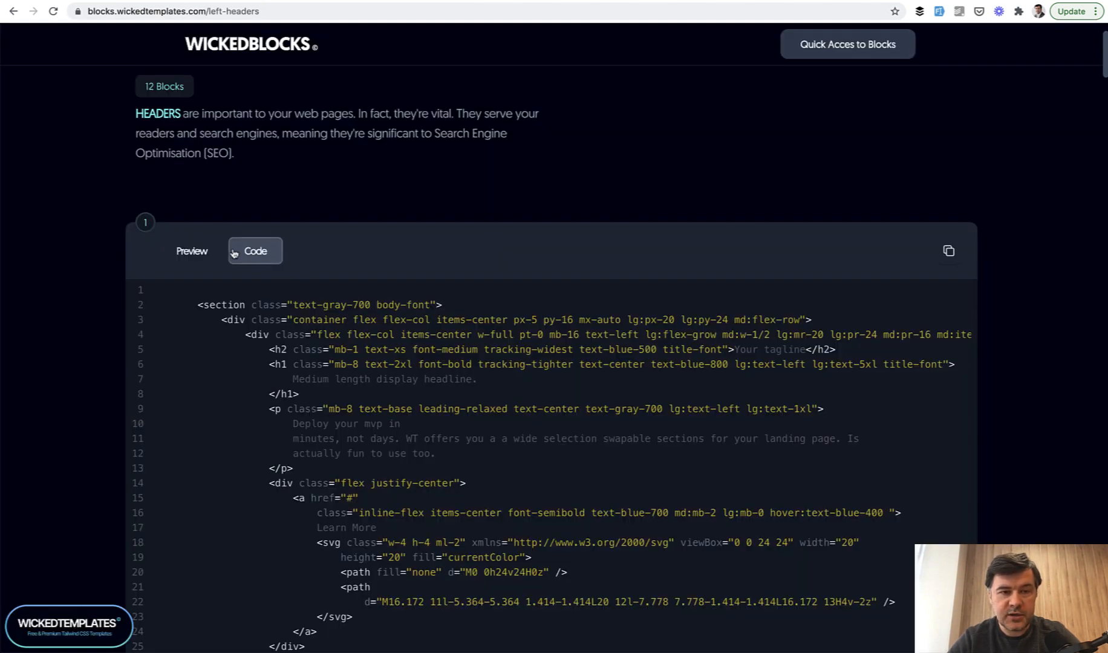
- Open WickedBlocks' Navigation section and its full See All block list
scroll(down, 3)
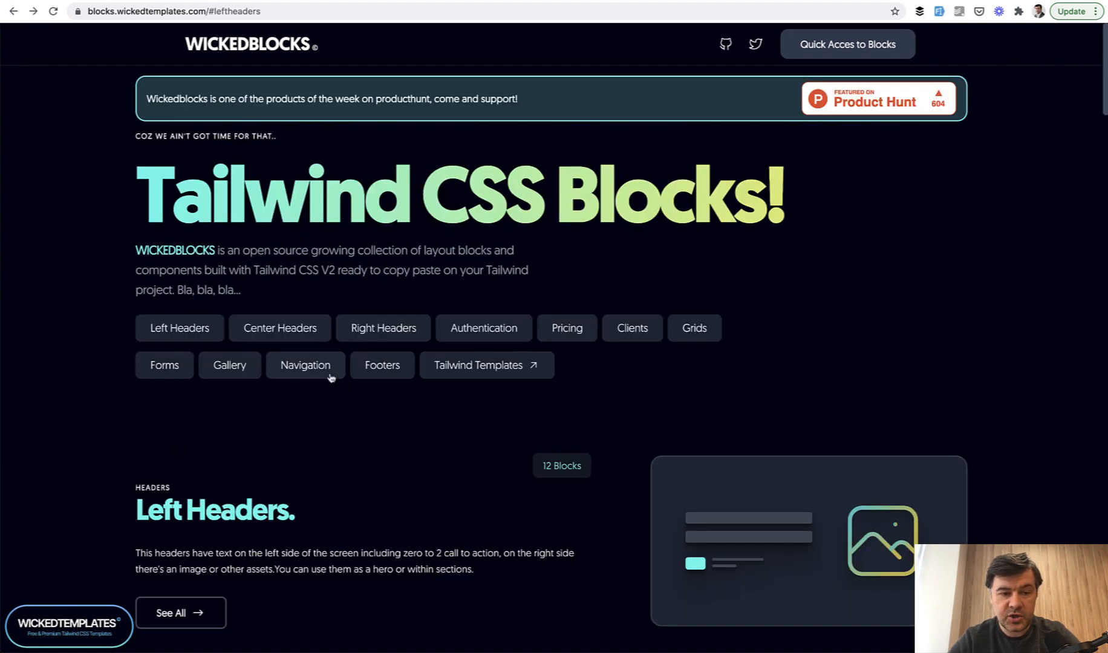
click(306, 365)
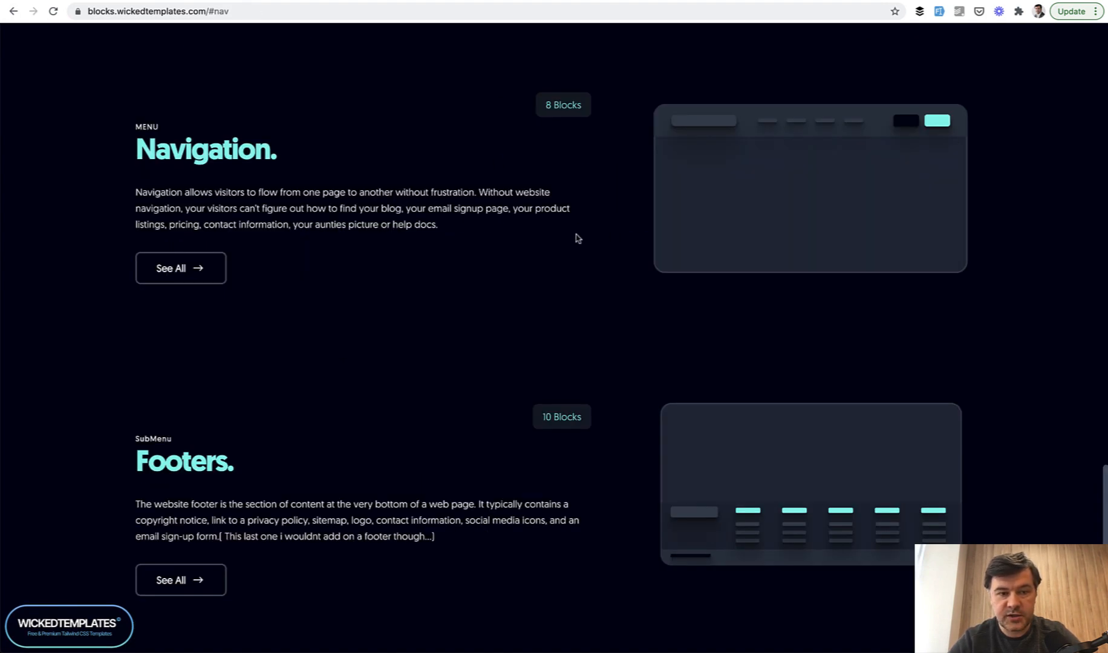
click(170, 268)
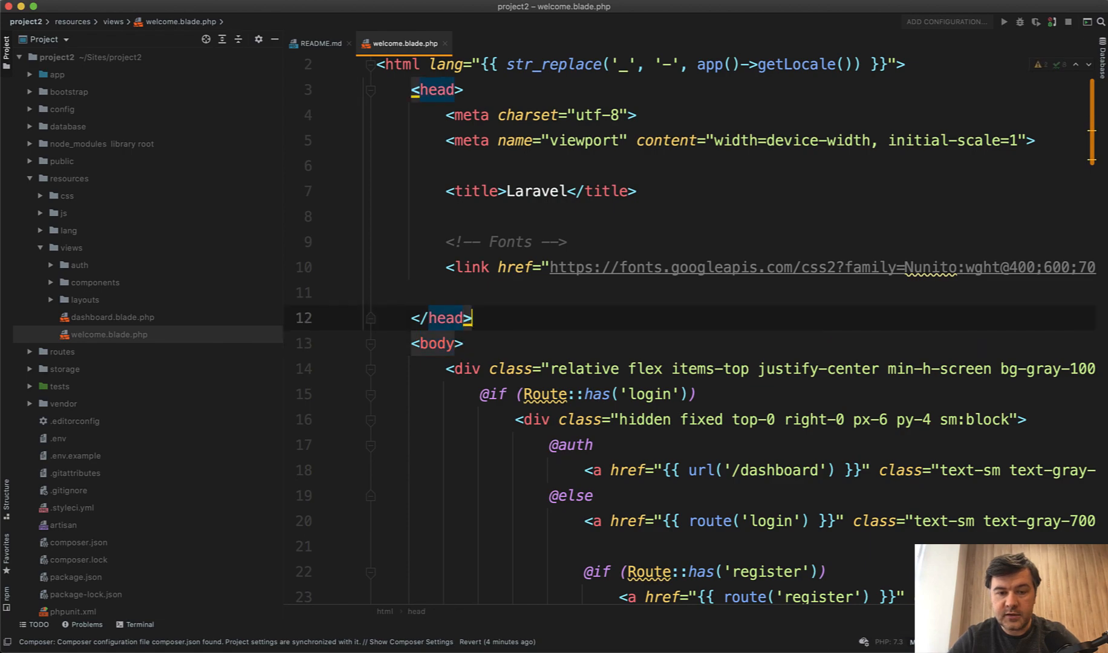
- Scroll through welcome.blade.php's body holding the pasted navigation header markup
scroll(down, 3)
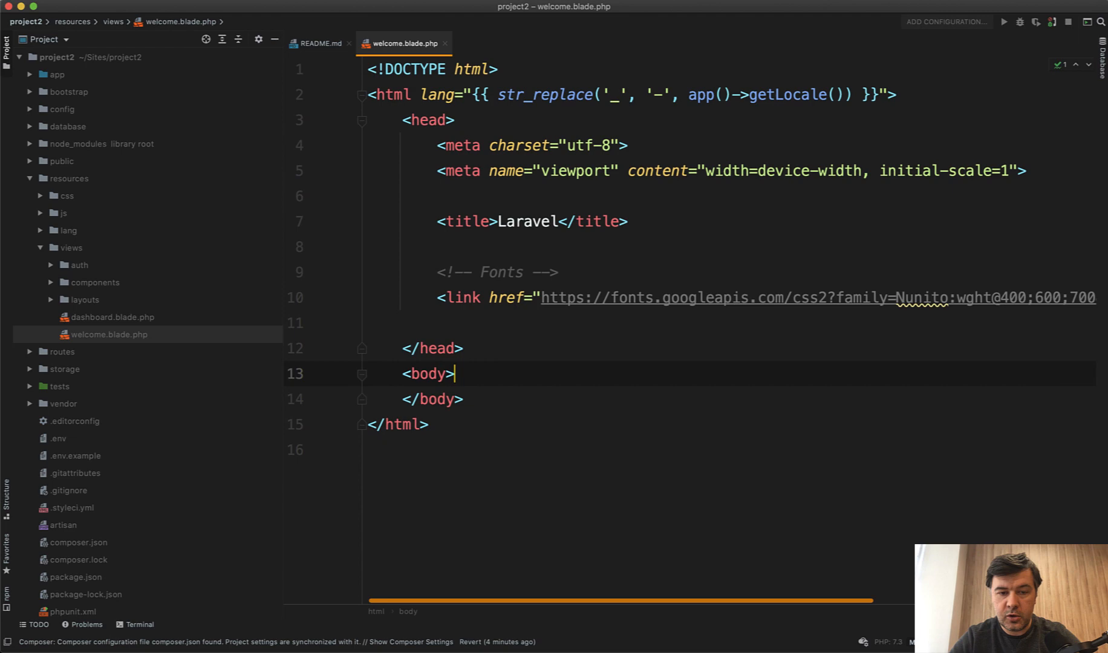
scroll(down, 3)
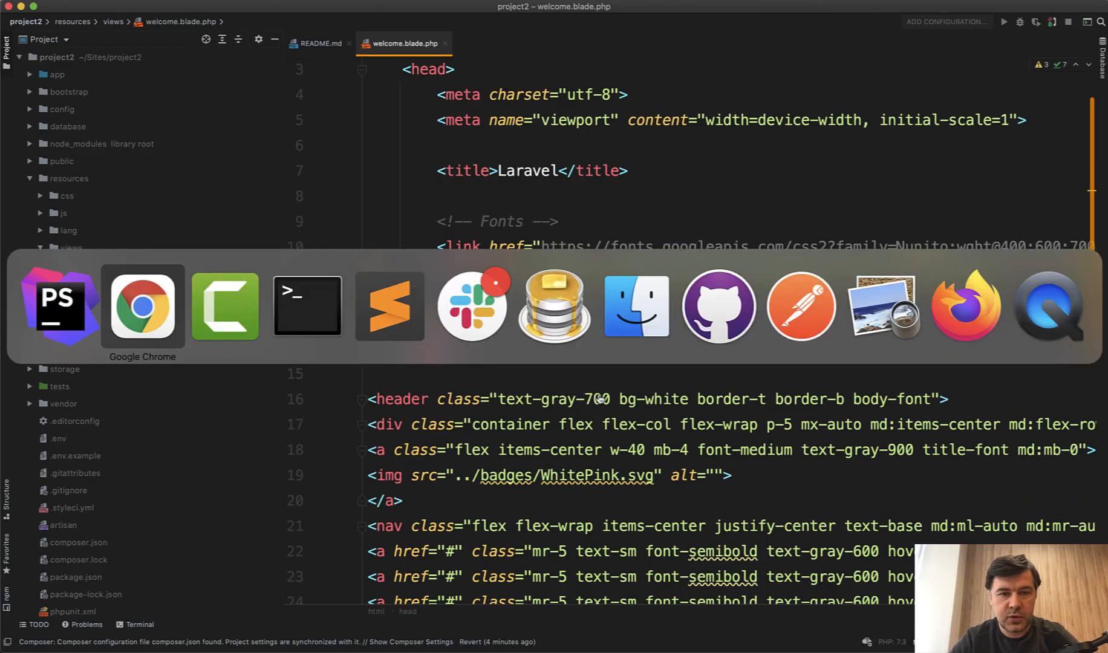
- Switch to Chrome to preview project2.test with the new navigation bar
click(143, 305)
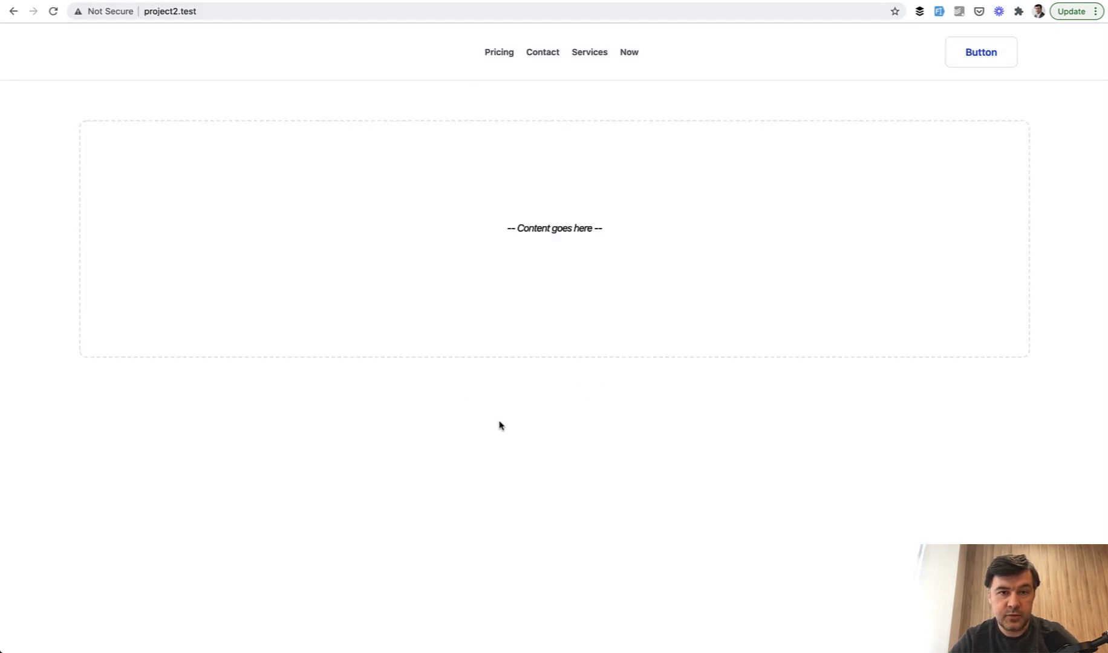
mouse_move(299, 360)
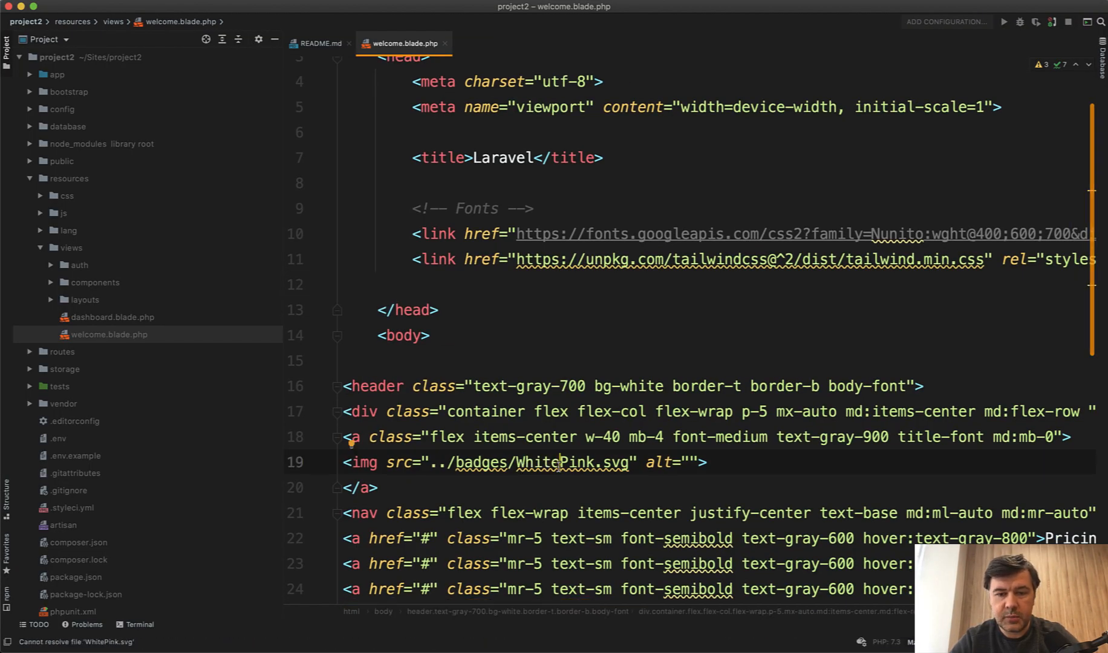
- Point the header's first link to {{ route('login') }}
scroll(down, 3)
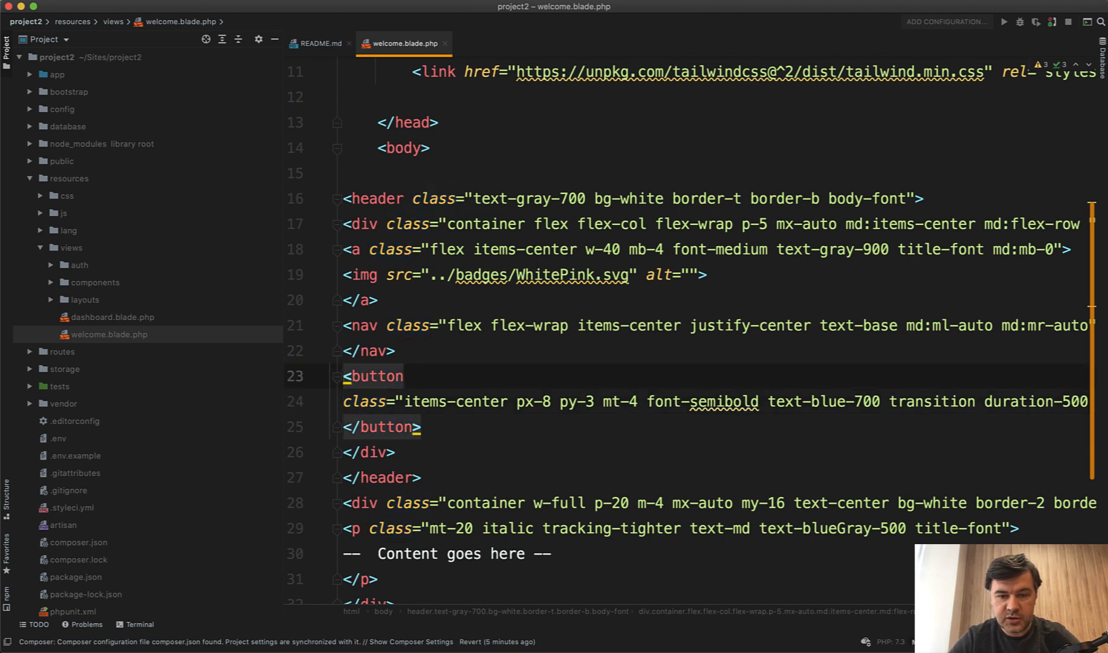
text(<a href=")
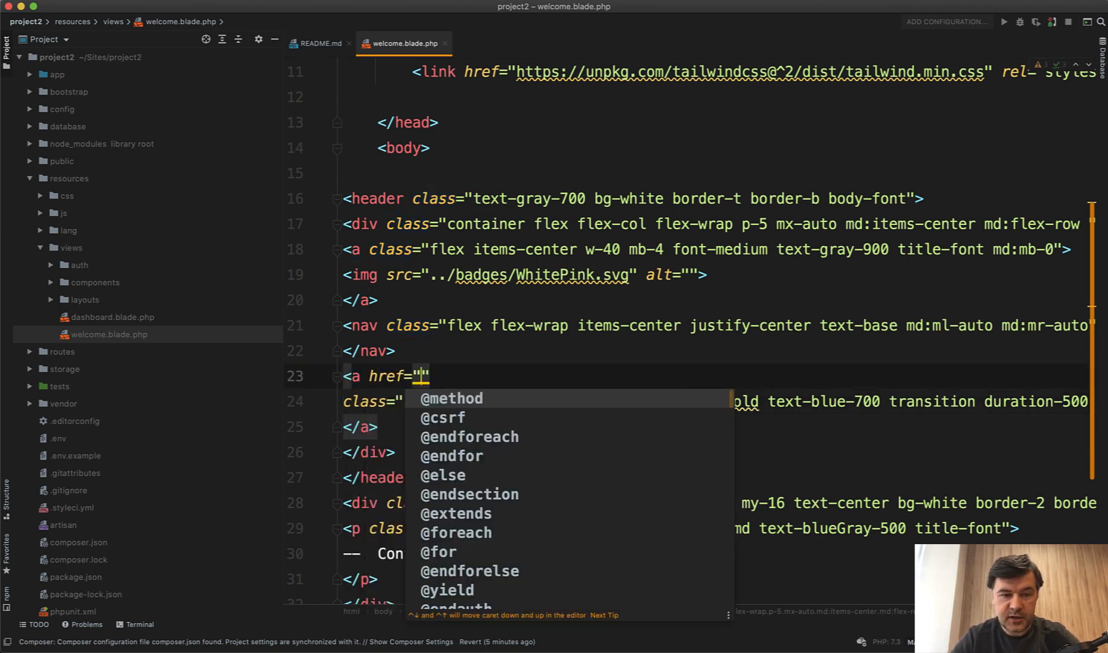
text({{ route() }})
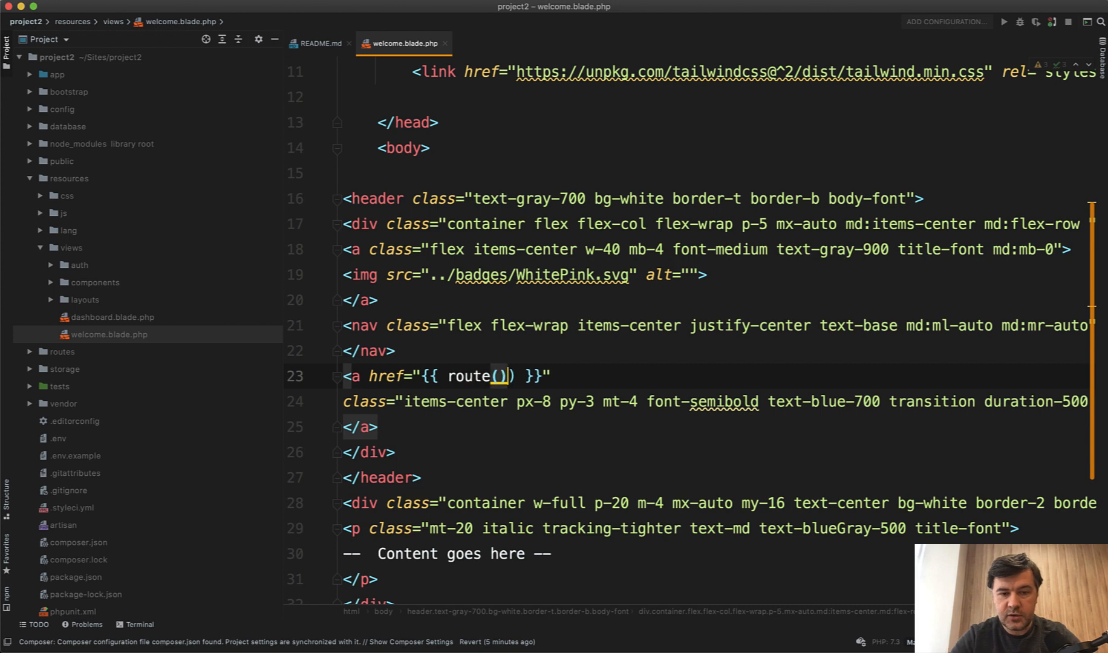
text('login')
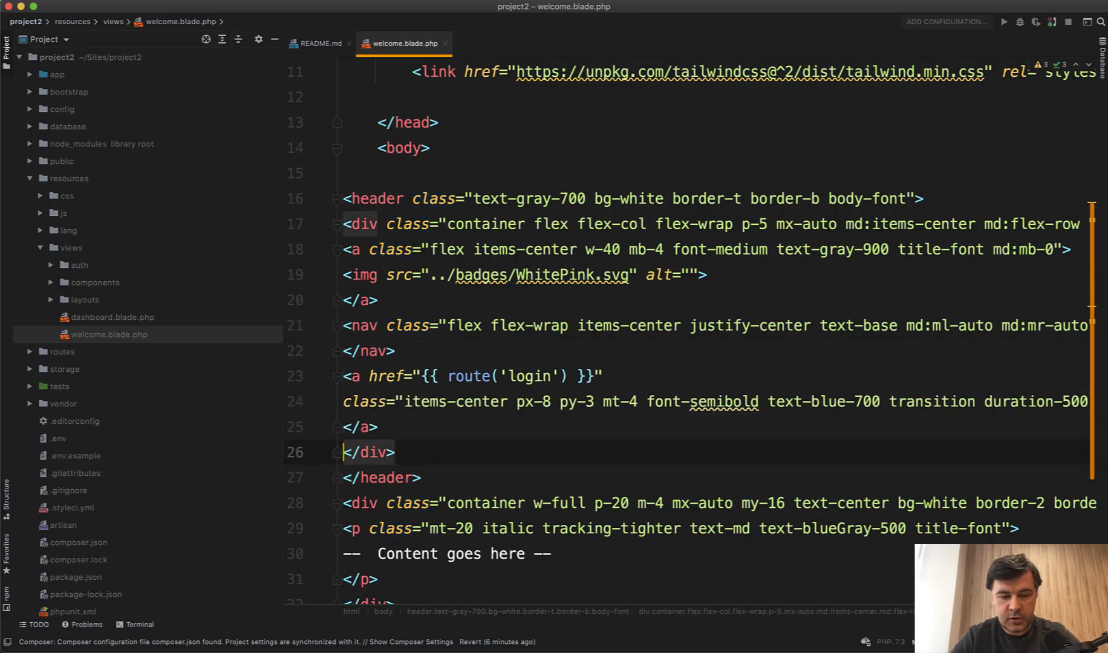
- Add a second link to {{ route('register') }} with class ml-3
text(<a href="{{ route('re') }}")
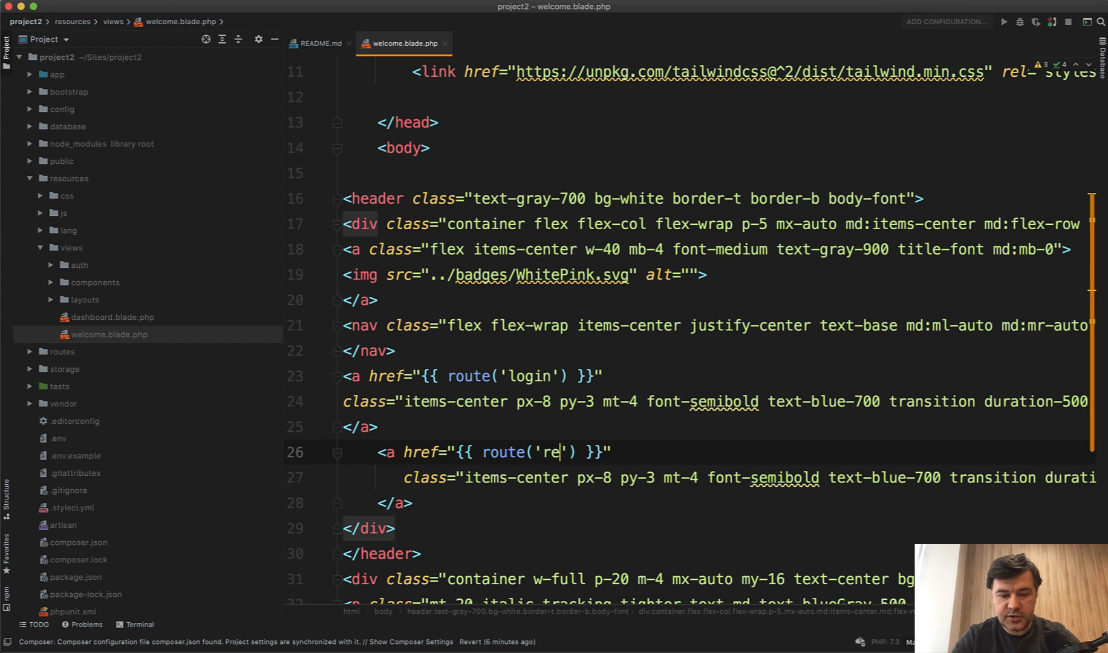
text(gister)
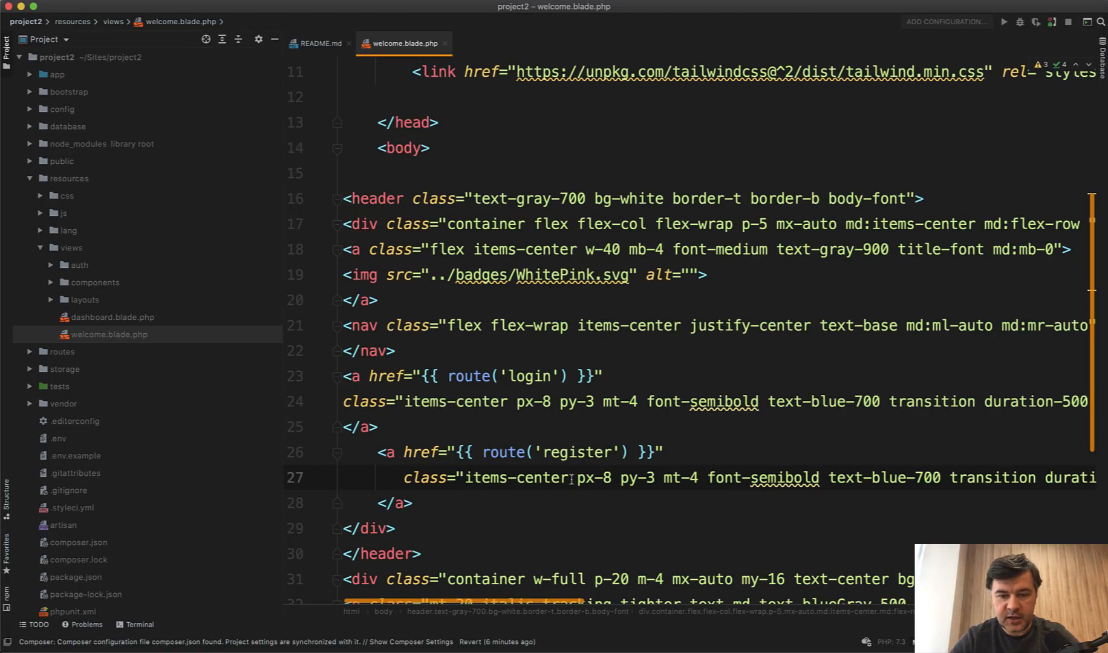
text(ml-3)
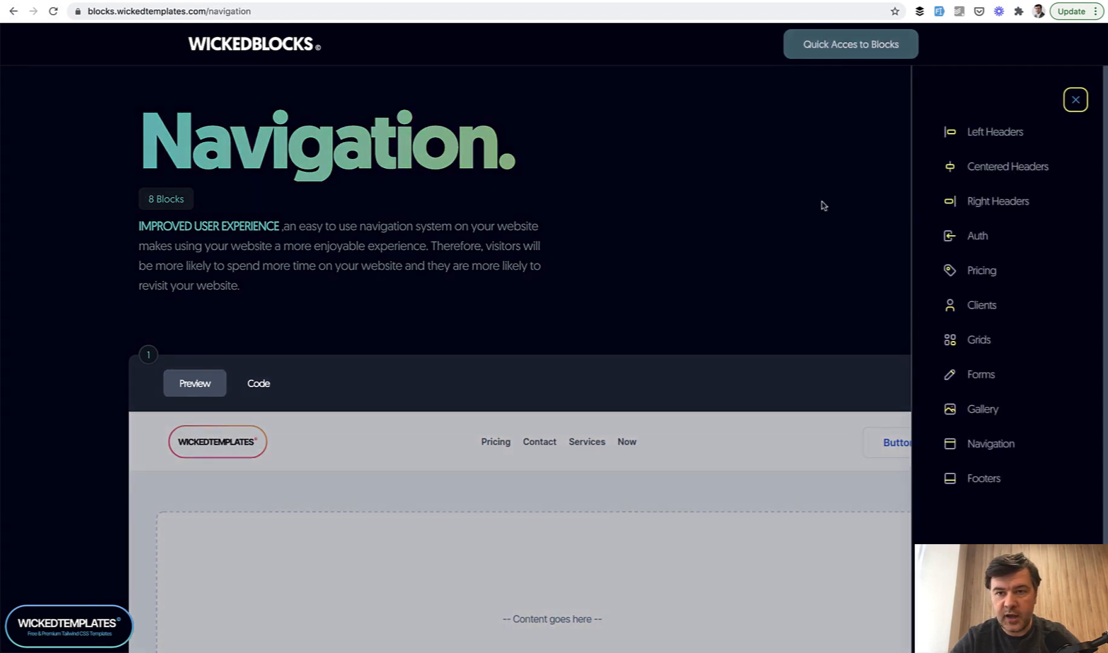
- Open WickedBlocks' Left Headers and copy the first hero block's code
click(994, 131)
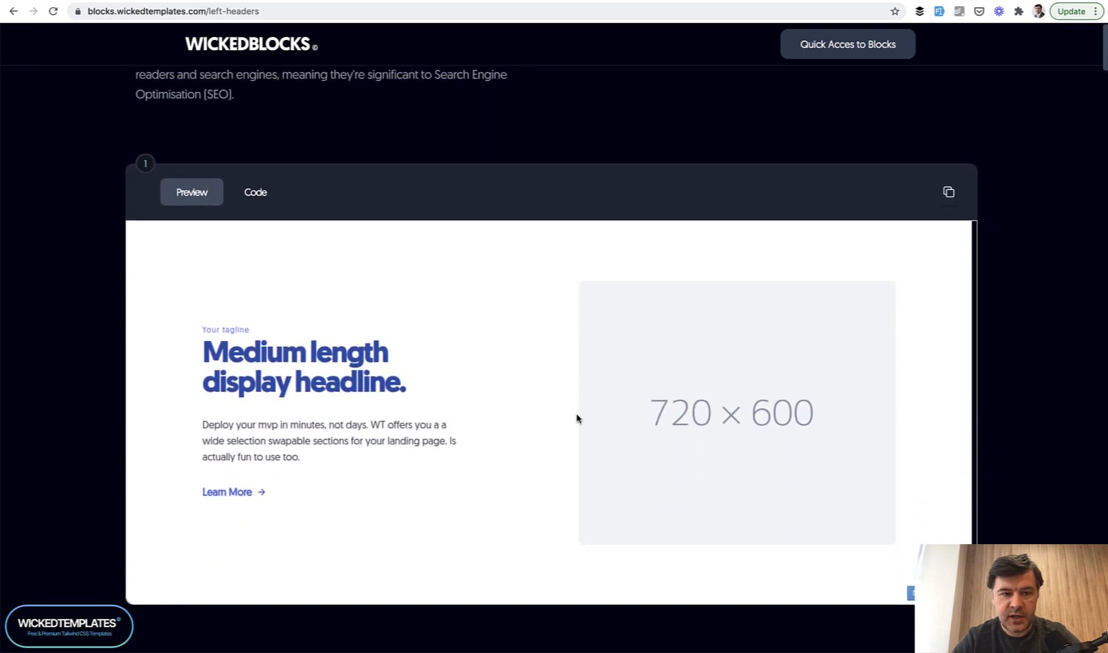
click(949, 192)
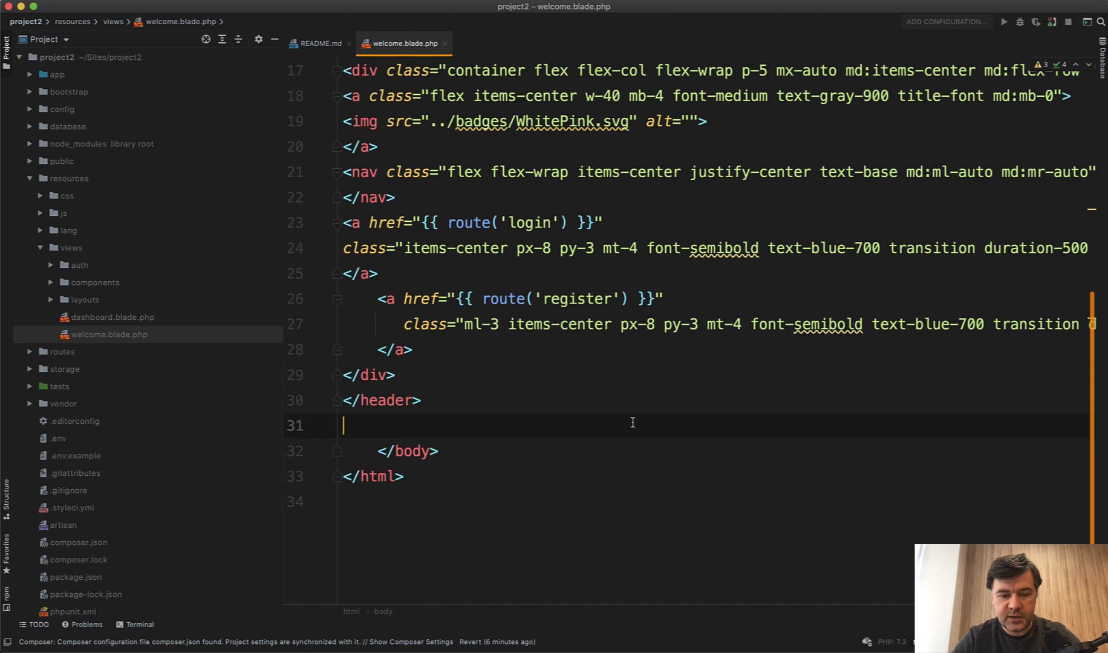
- Scroll welcome.blade.php below </header> to where the hero section is placed
scroll(down, 3)
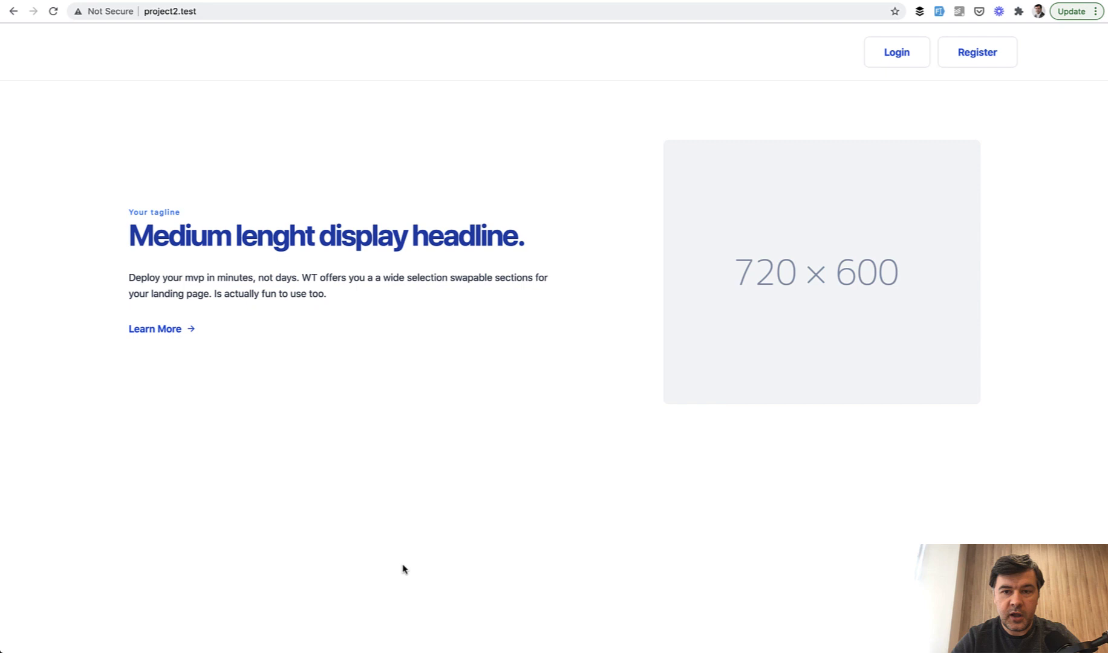
mouse_move(405, 575)
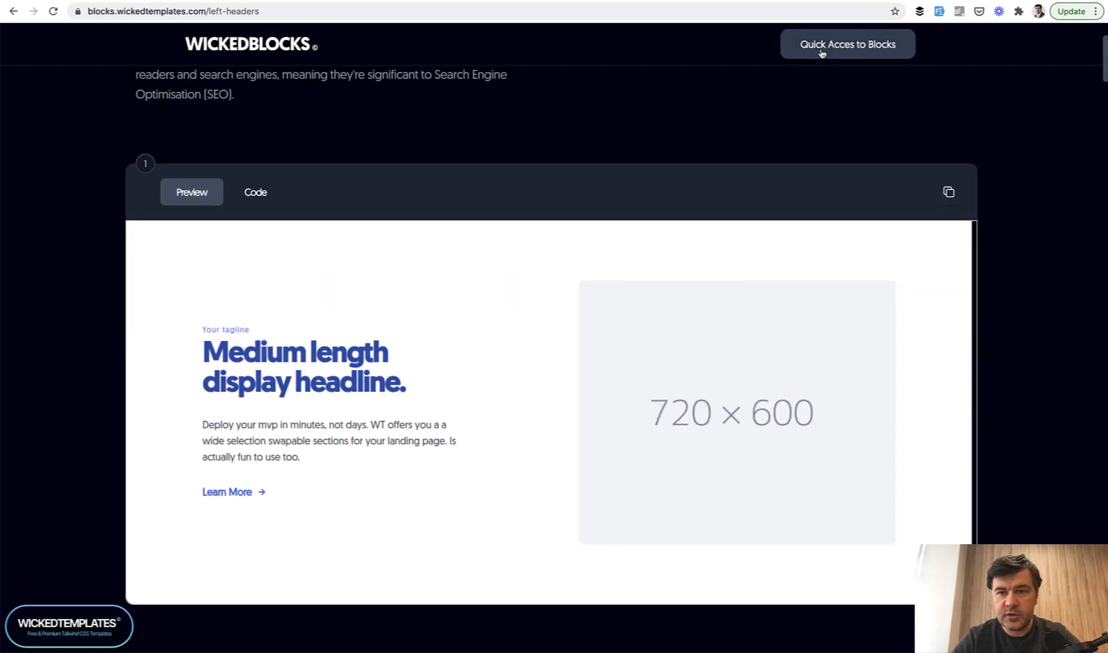
- Choose Grids from WickedBlocks' category list and scroll through the grid previews
click(848, 44)
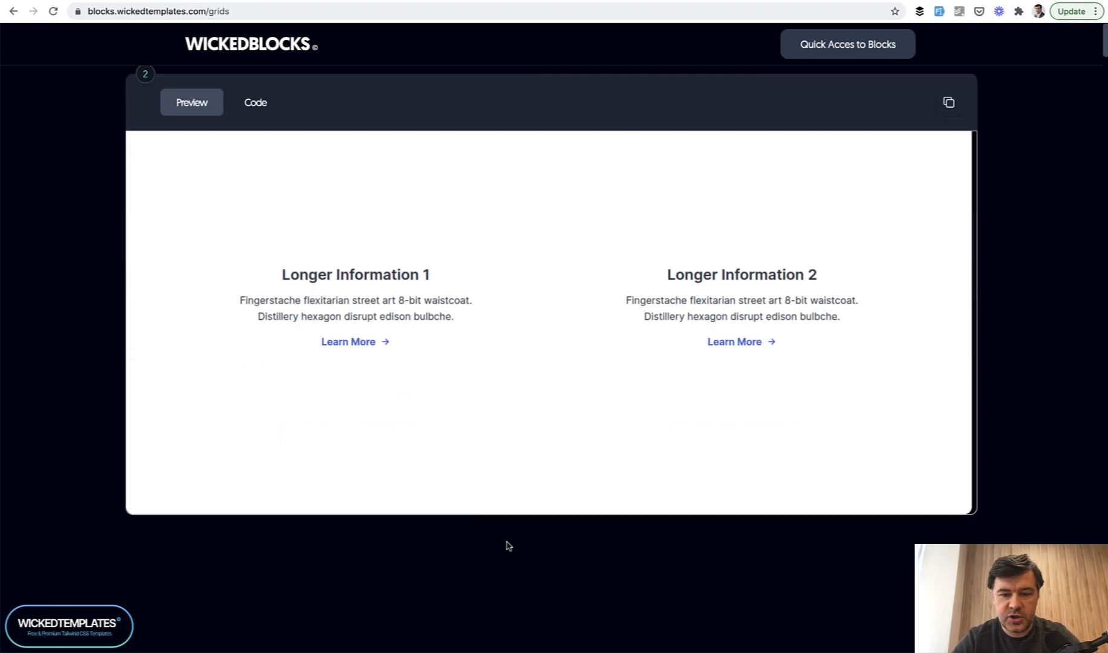
scroll(down, 3)
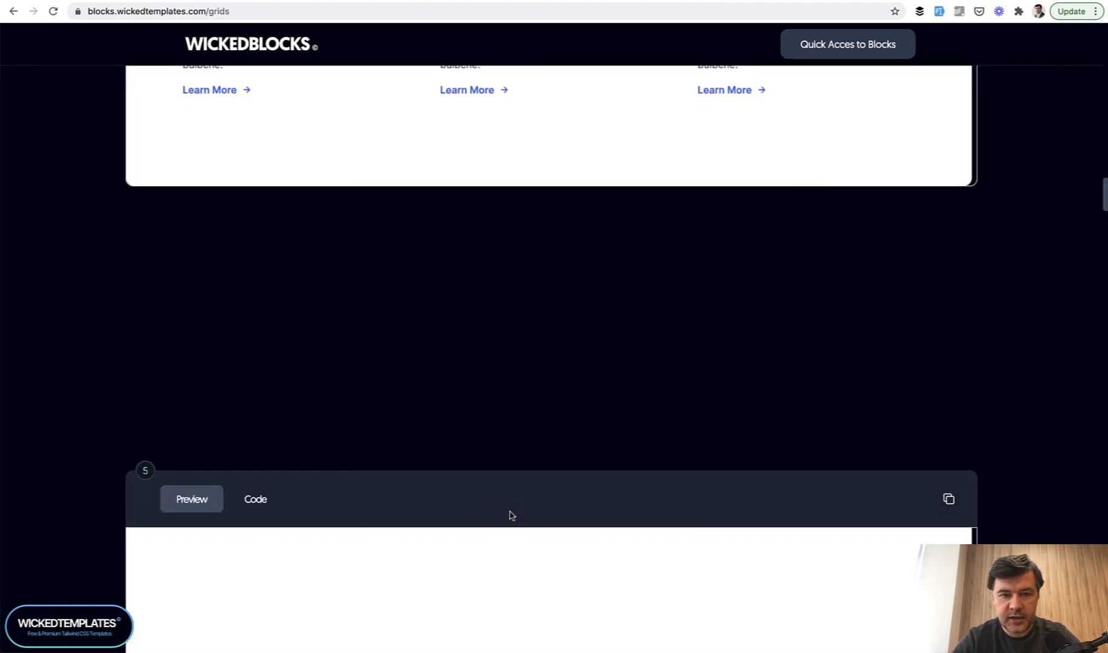
scroll(down, 3)
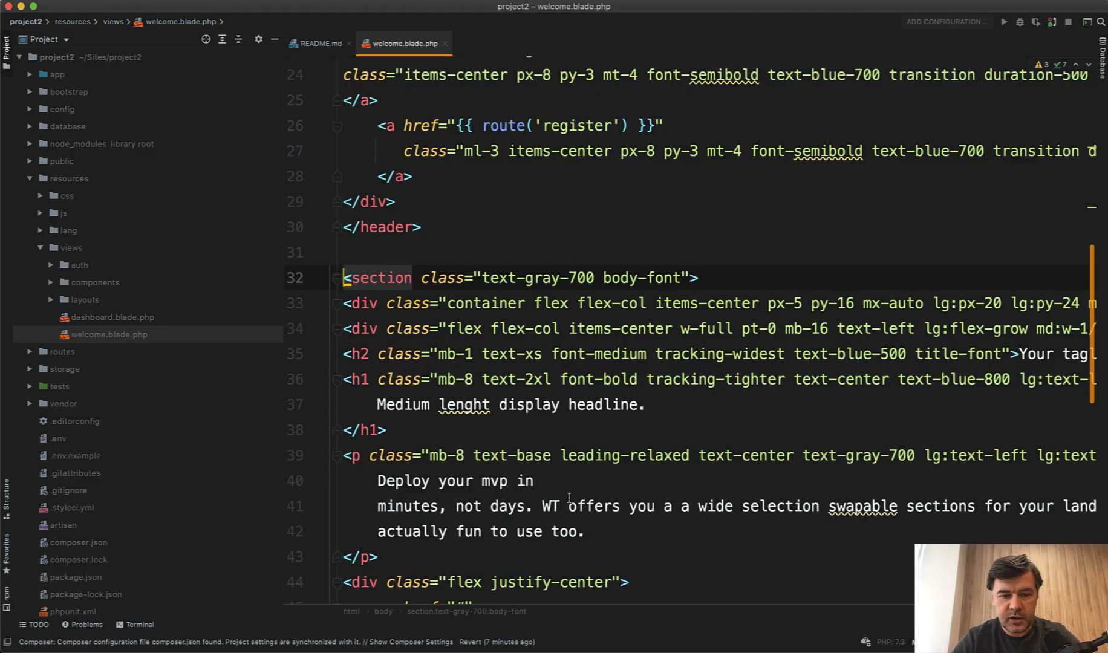
- Scroll welcome.blade.php past the hero to the pasted three-column grid section
scroll(down, 3)
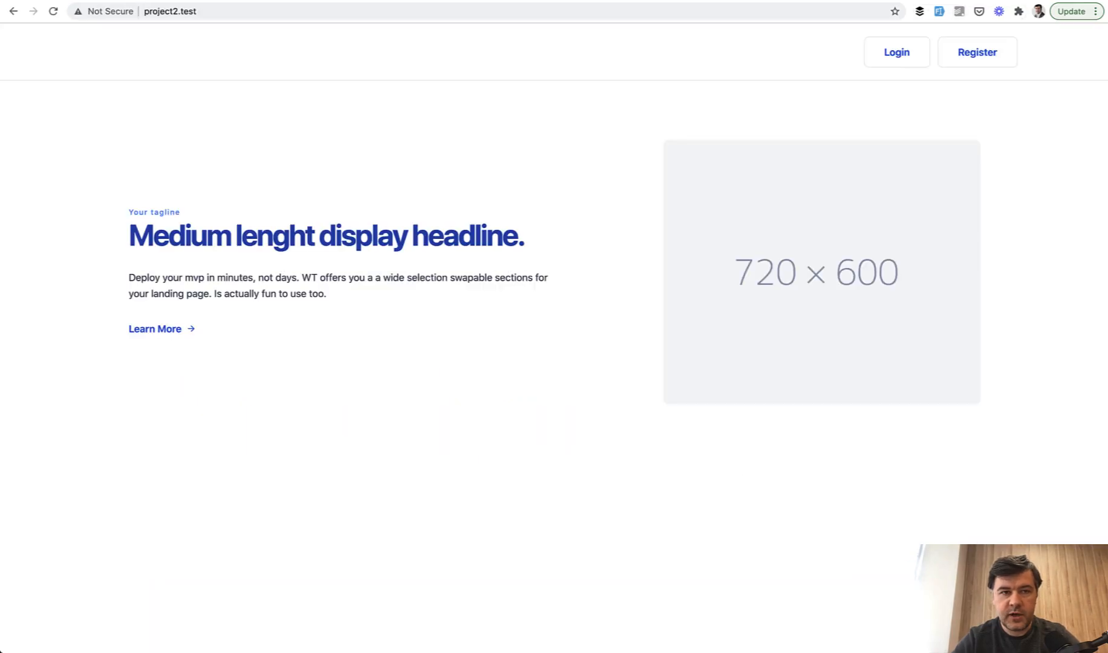
scroll(down, 3)
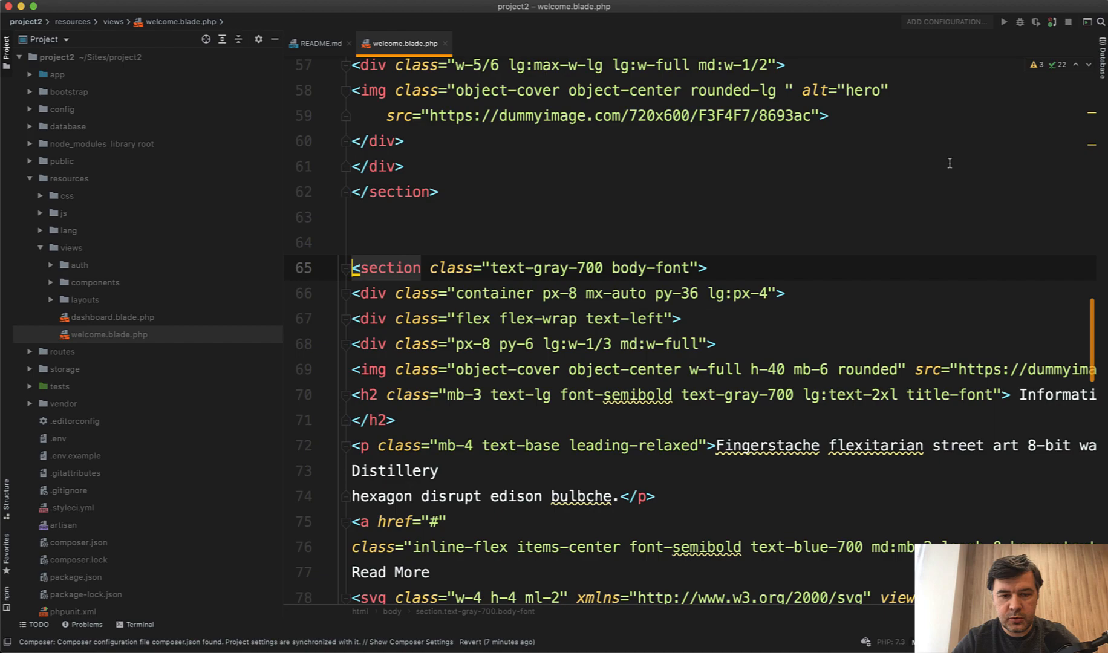
scroll(down, 3)
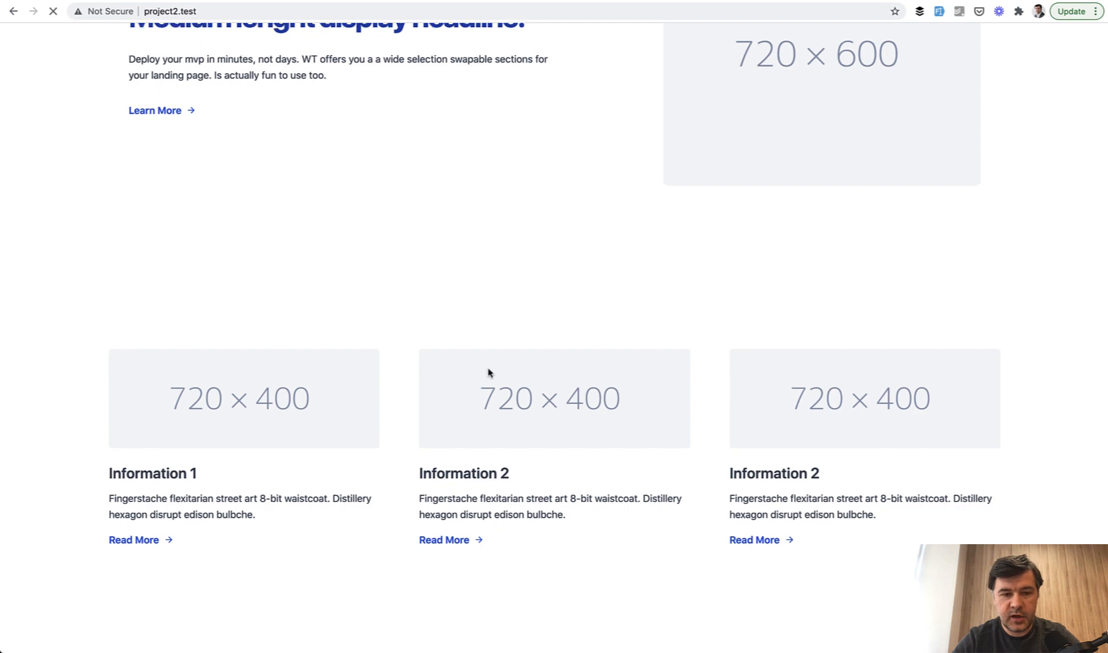
- Check the Start $8 and Pro $38 pricing cards below the grid, then go to WickedBlocks Footers
scroll(down, 3)
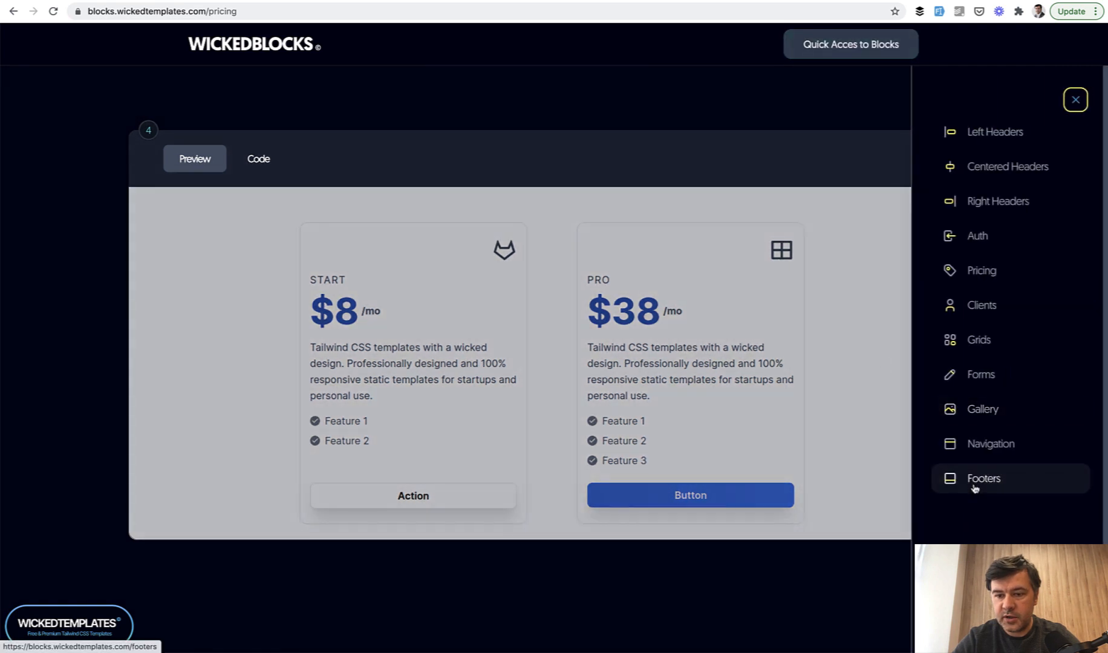
click(983, 479)
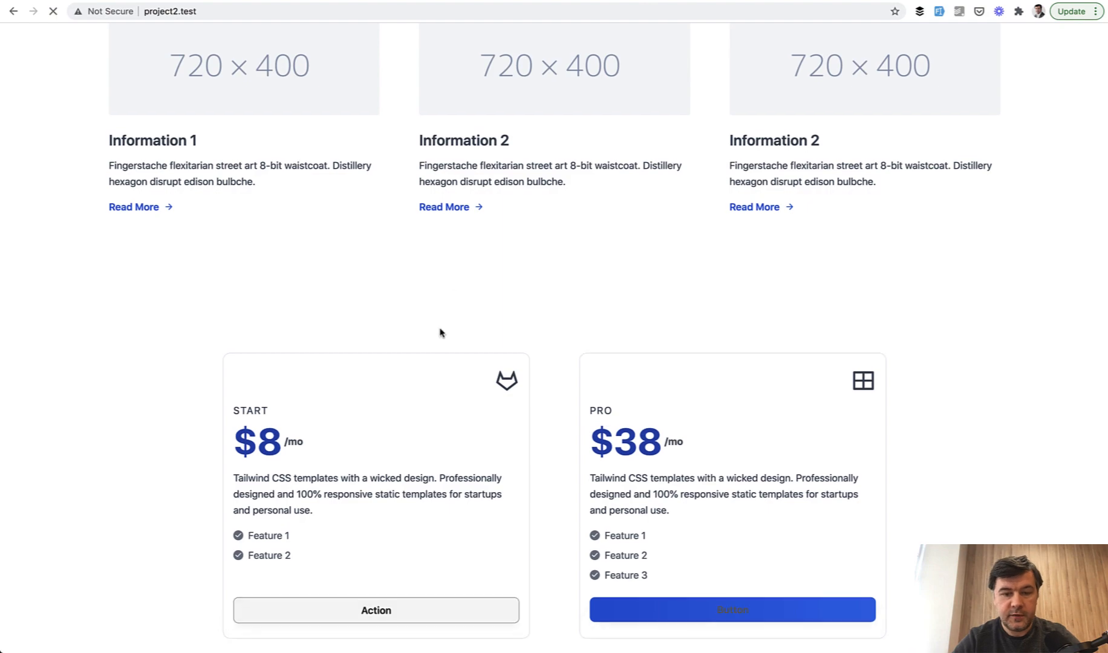
- Scroll project2.test below the pricing cards to review the new footer
scroll(down, 3)
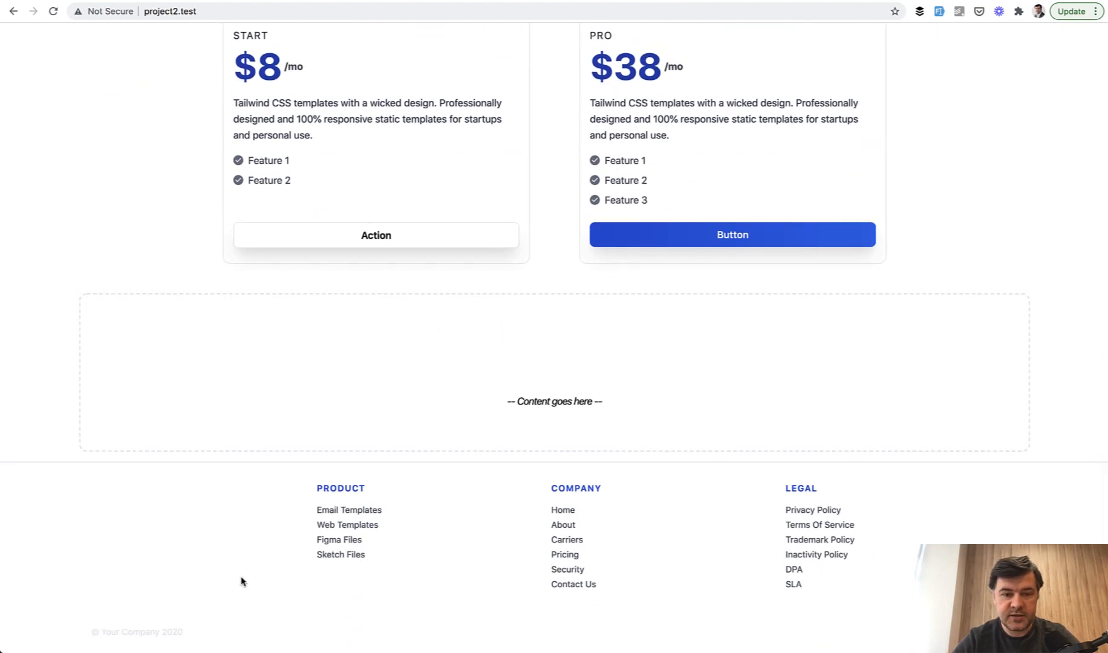
scroll(up, 3)
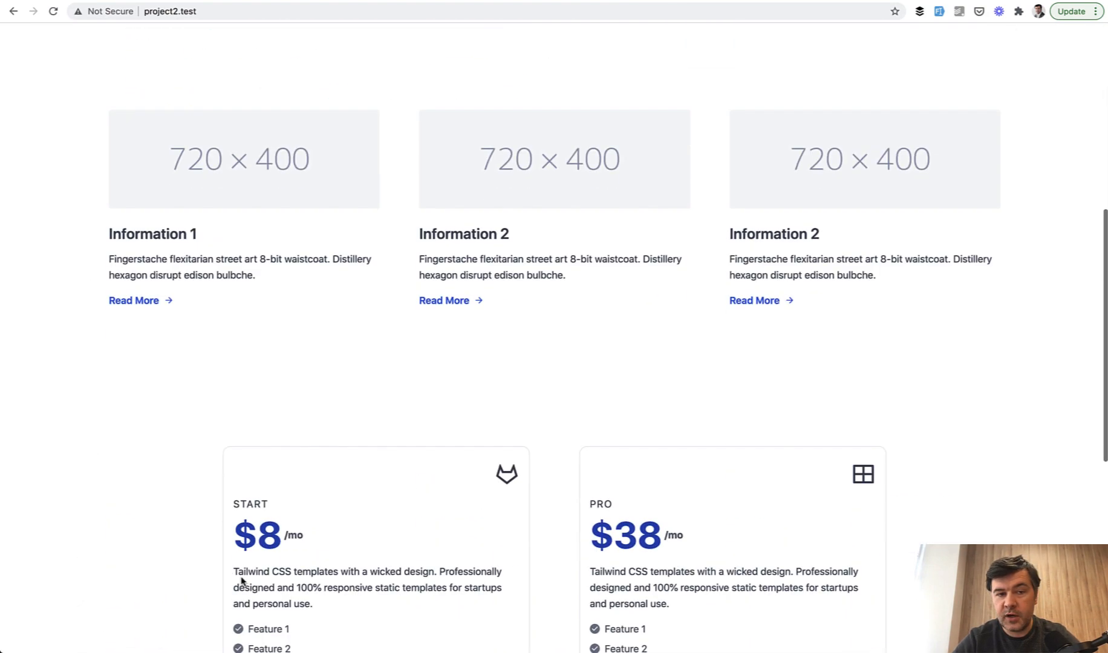
scroll(down, 3)
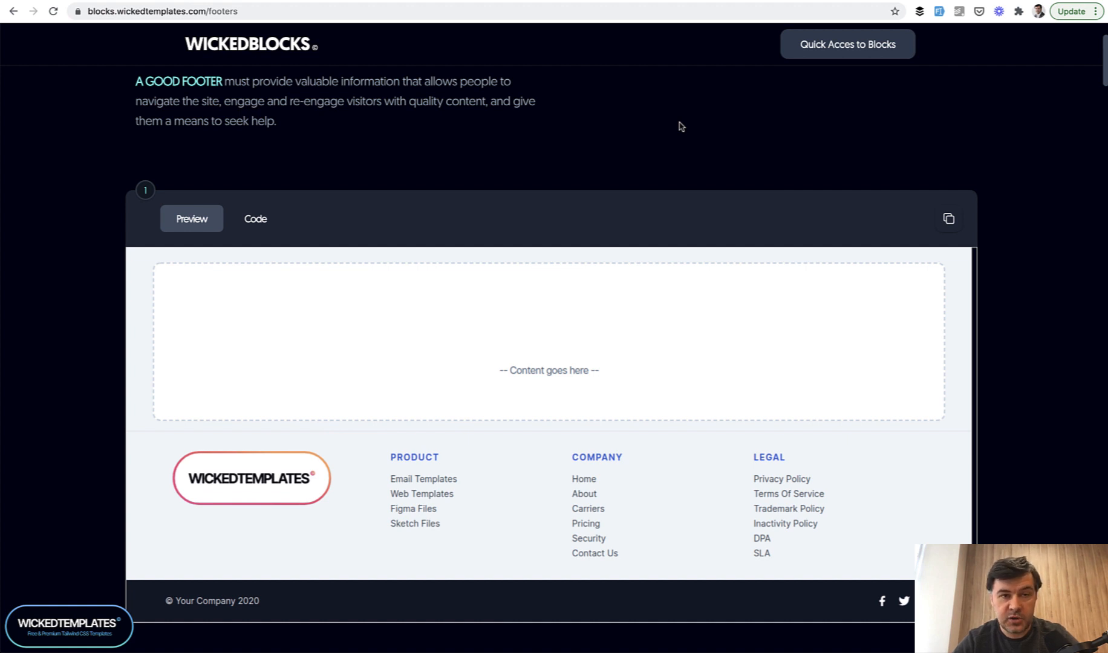
mouse_move(427, 291)
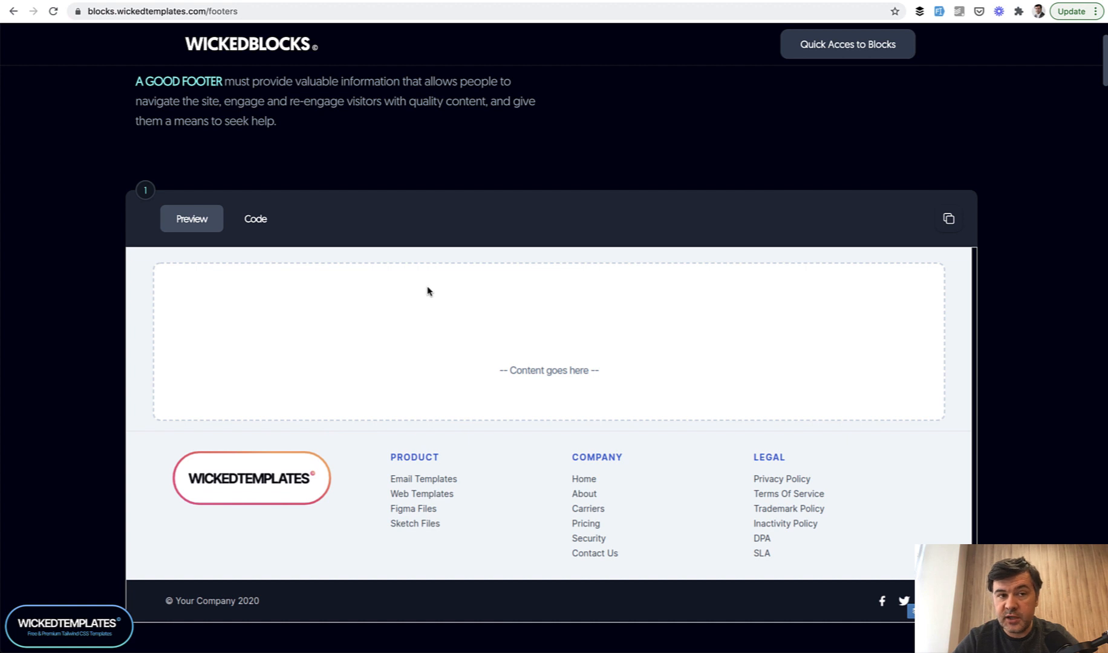
mouse_move(526, 363)
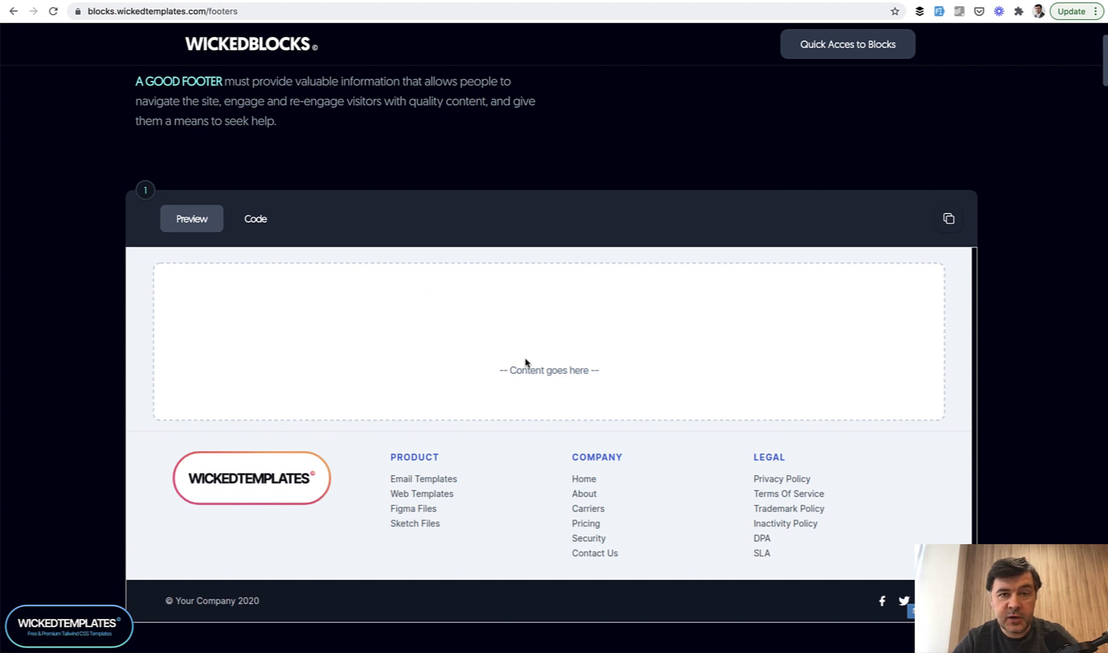